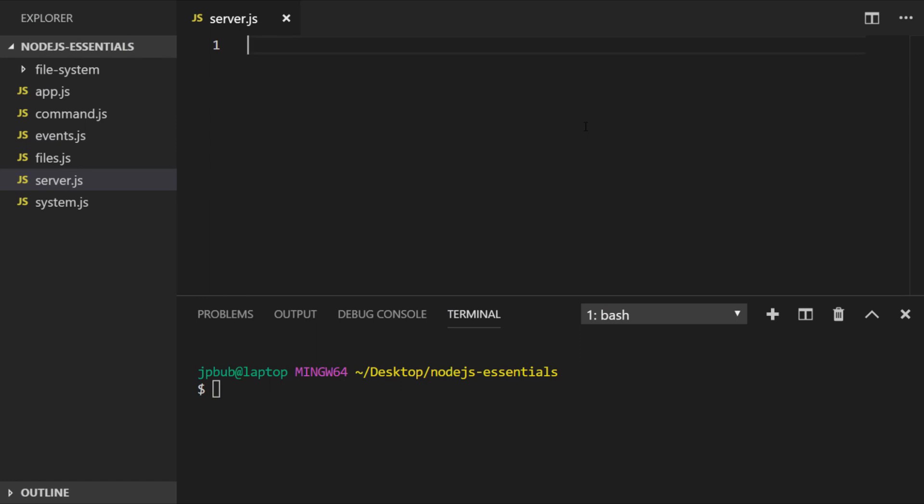
Write server.js requiring net, creating a server and listening on localhost:8080, then save it
type("const net = require('net');")
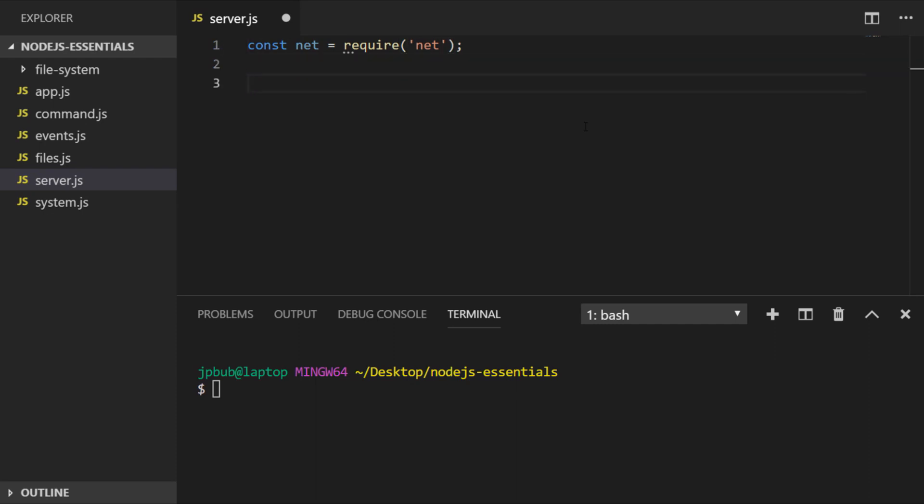
left_click(250, 83)
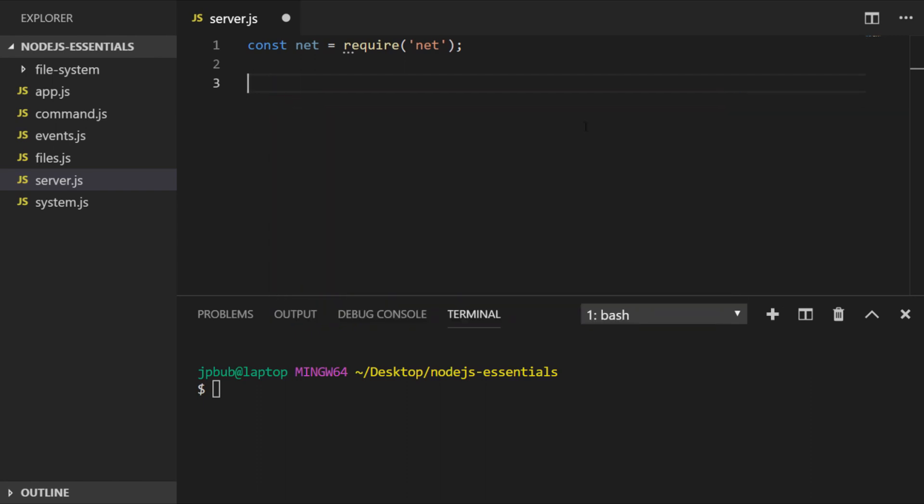
type("const server = net.createServer();")
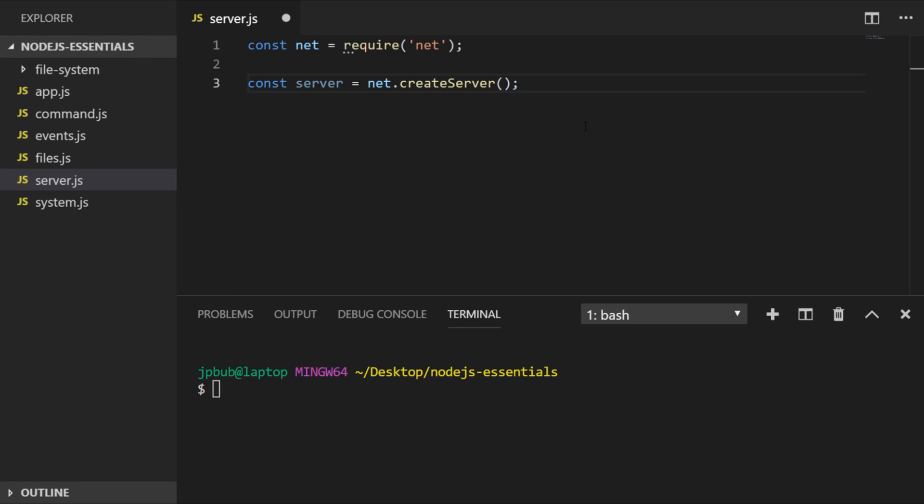
type("s")
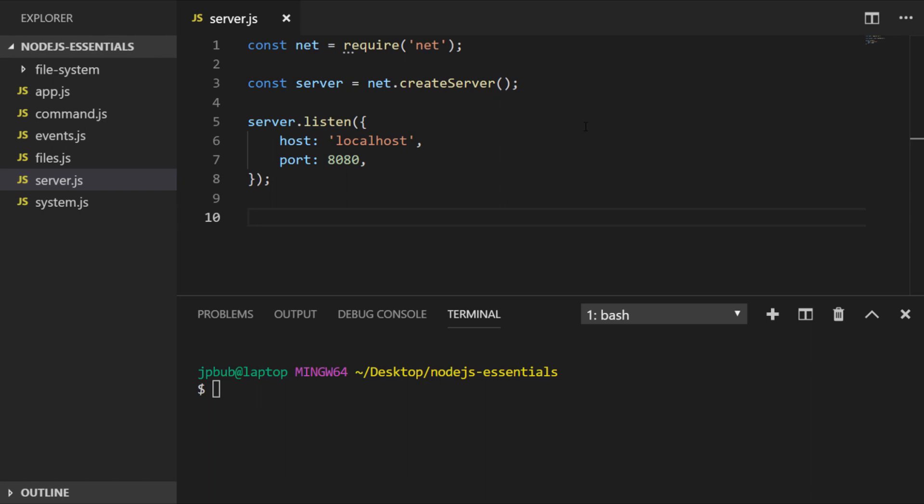
left_click(249, 217)
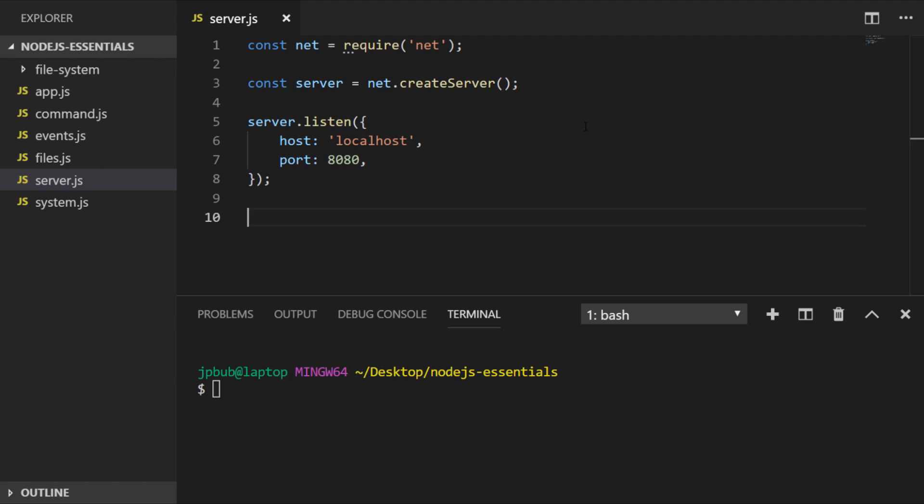
mouse_move(522, 391)
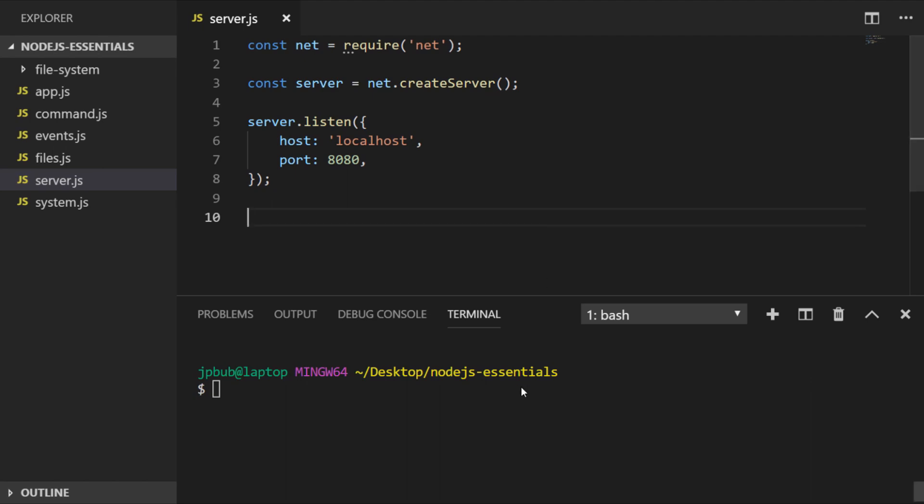
Run 'node server', then add a 'connection' handler logging 'Client connected'
type("node server")
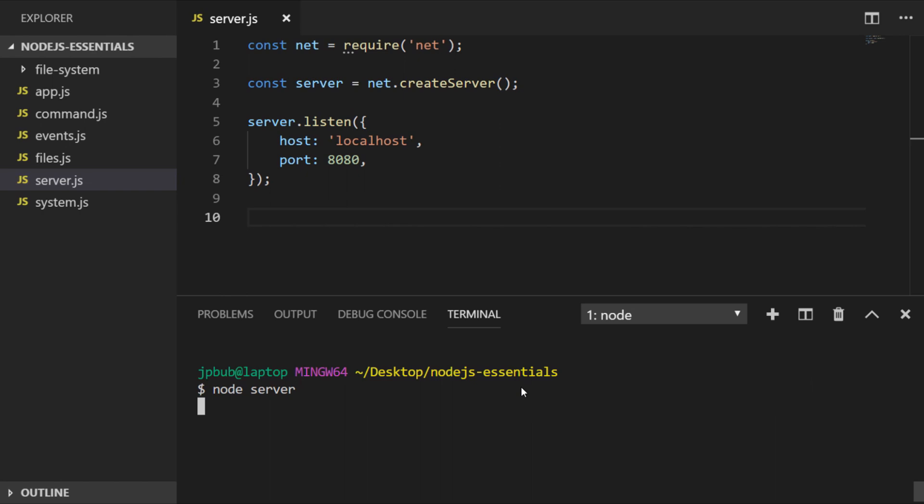
type("server.on('connection'")
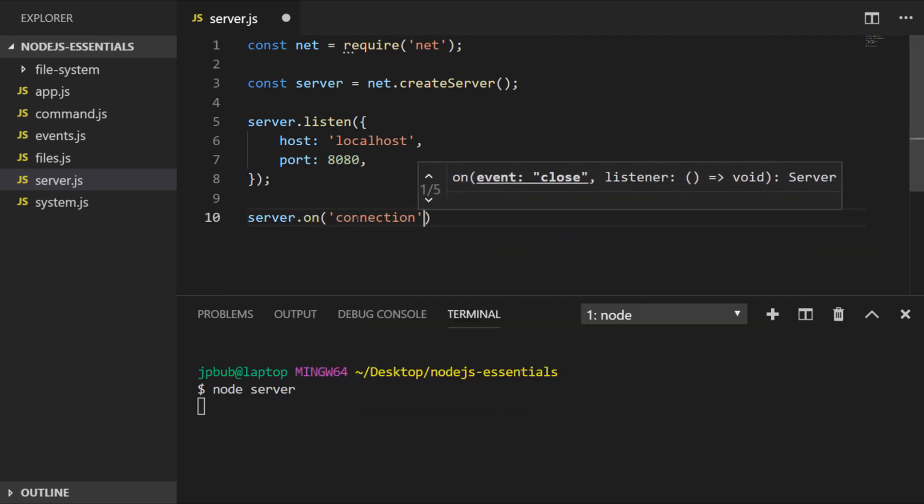
type(", (client) => {")
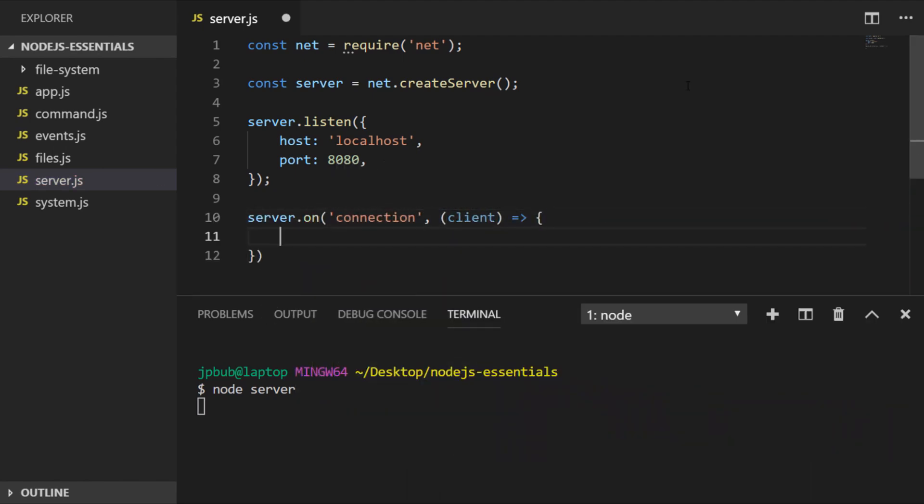
type("console.log('Client connected');")
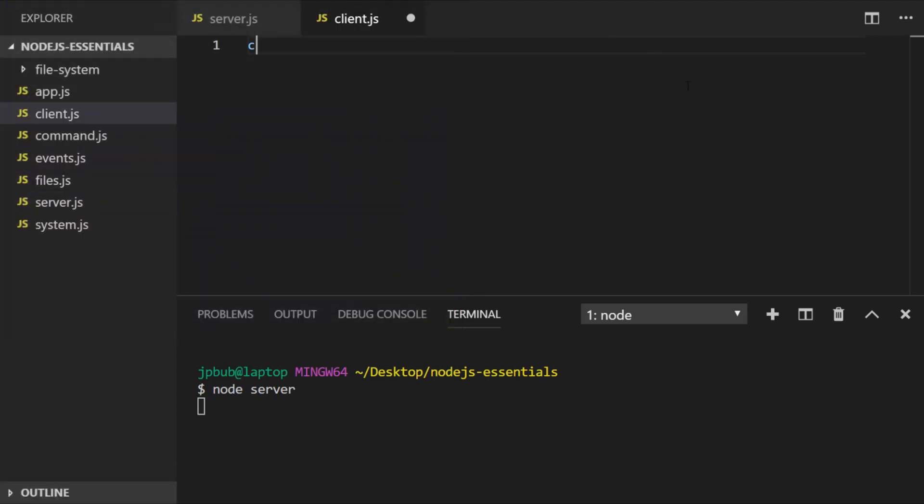
Write client.js requiring net and calling net.createConnection to port 8080
type("onst net = require('net');")
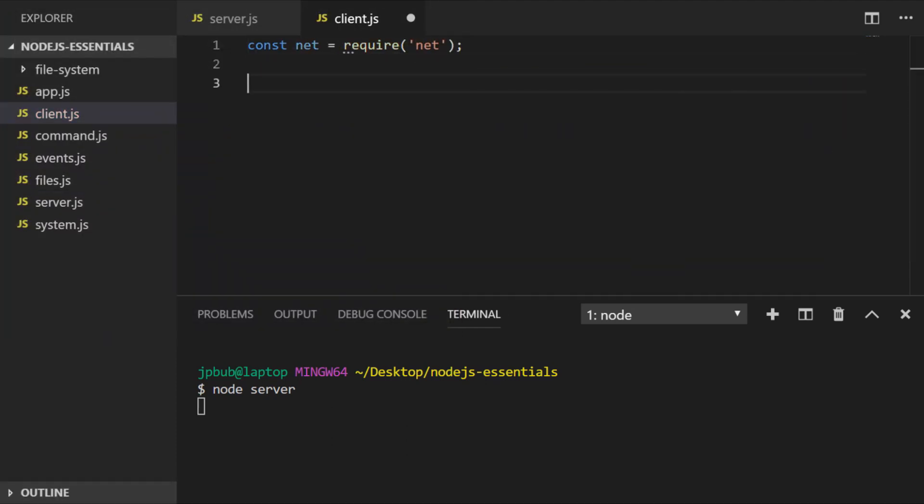
type("const client = net.createConnection({")
left_click(556, 407)
type("node server")
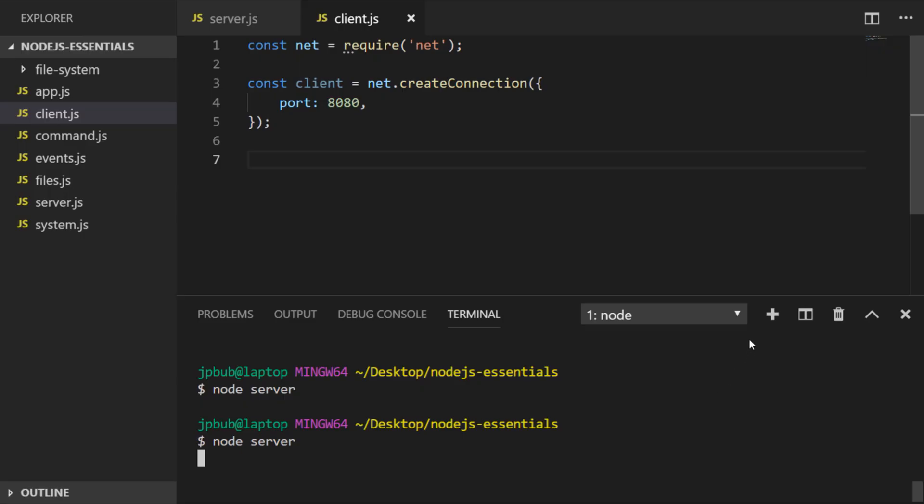
Run 'node client' in a newly opened second terminal
left_click(771, 314)
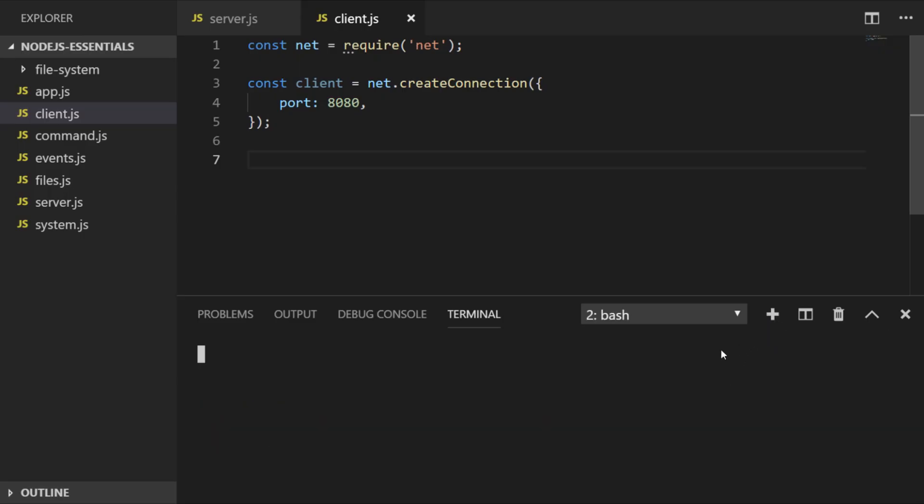
left_click(663, 315)
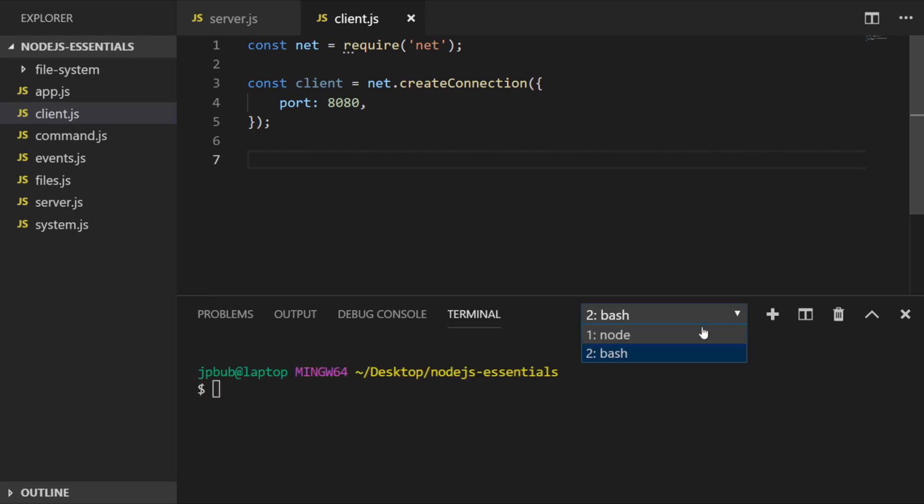
left_click(612, 354)
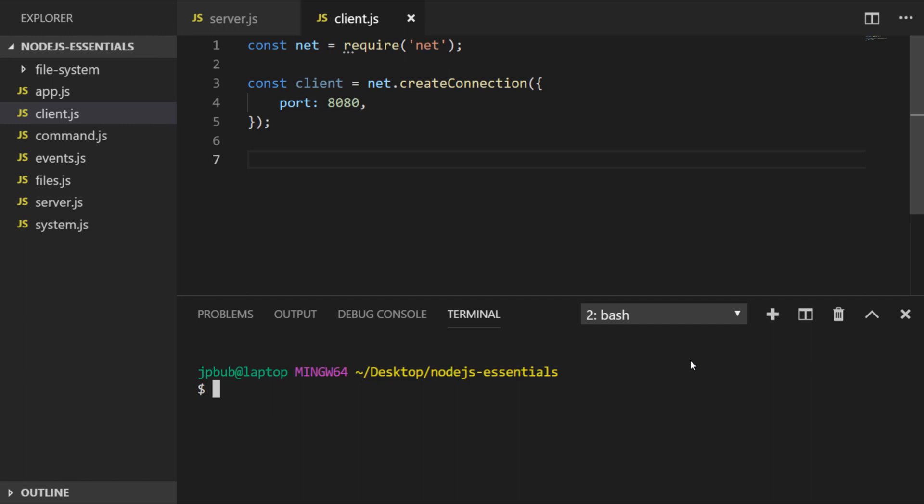
type("node clie")
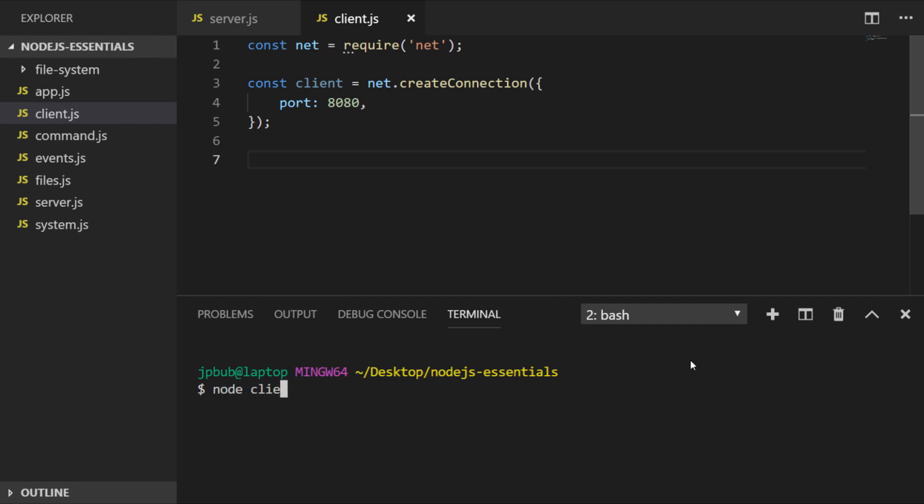
type("nt")
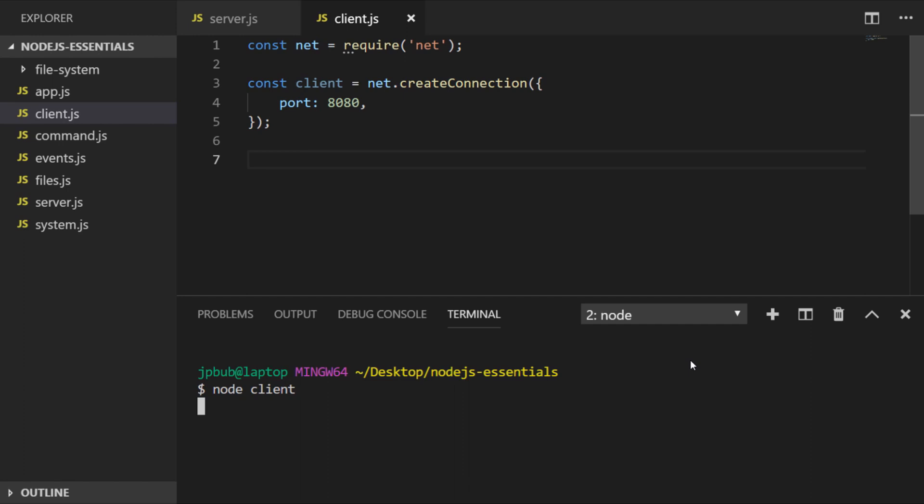
mouse_move(672, 327)
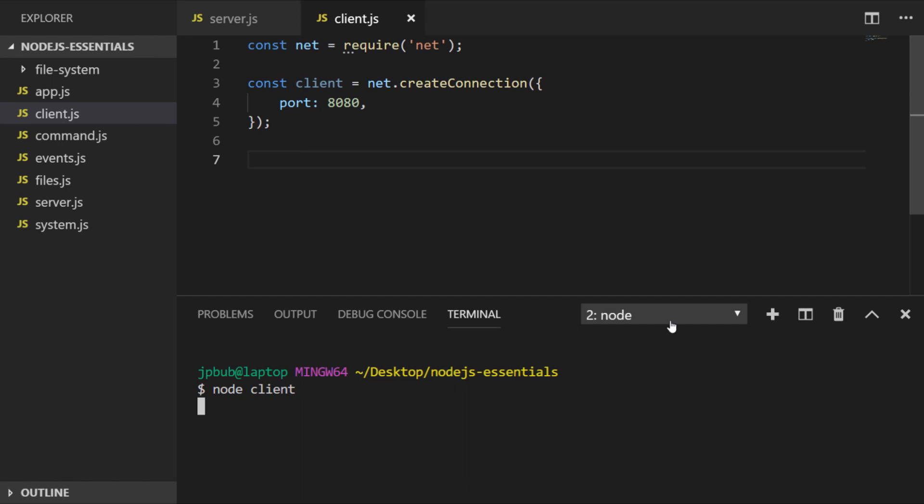
Switch to the server's terminal to see 'Client connected', then return to server.js
left_click(663, 314)
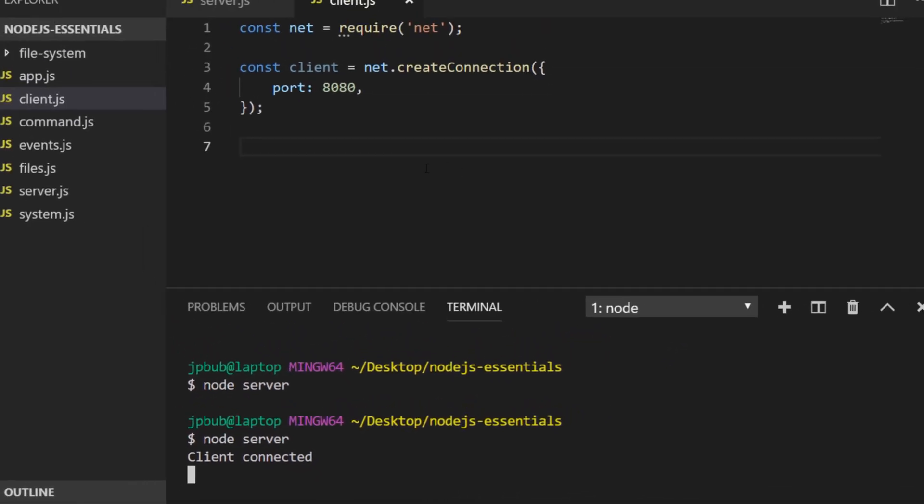
left_click(230, 12)
type("client.write('Welcome to ")
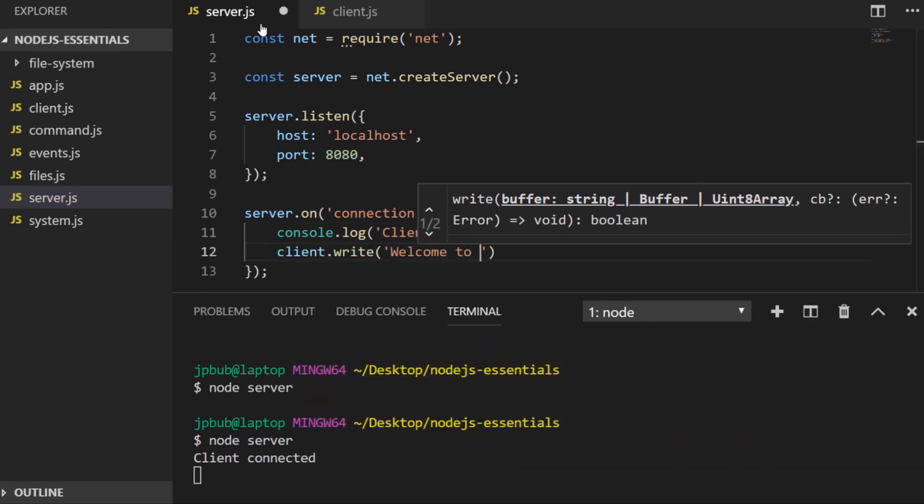
Finish client.write('Welcome to the server'); in the handler and move to client.js
type("the server');")
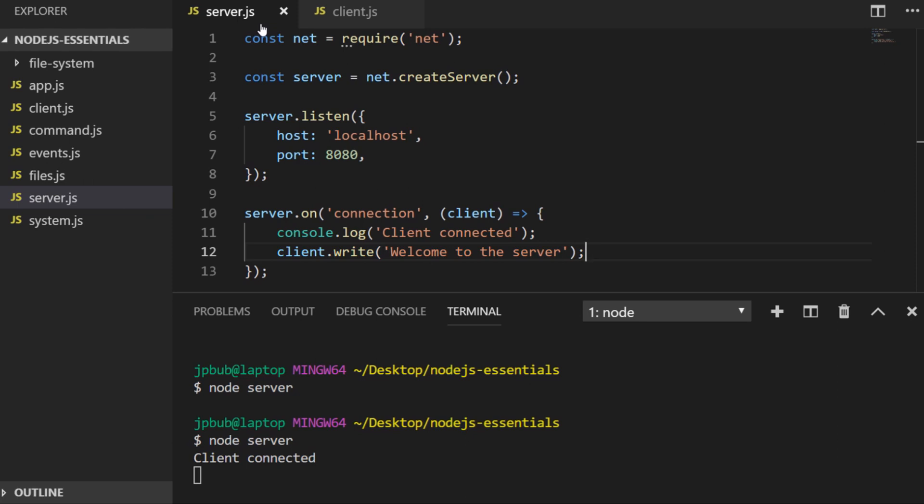
left_click(353, 11)
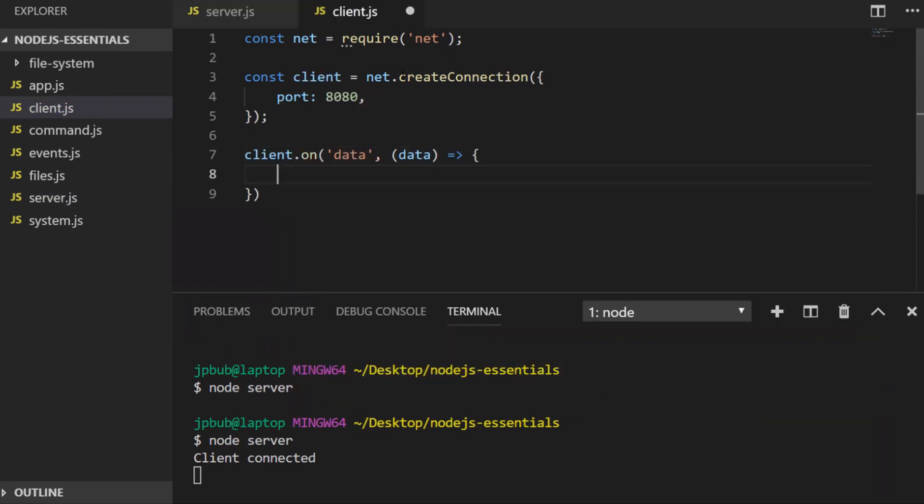
Add a 'data' handler logging `Message received from server: ${data}` and save
type("console.log(`Message received from server: ${data}`);")
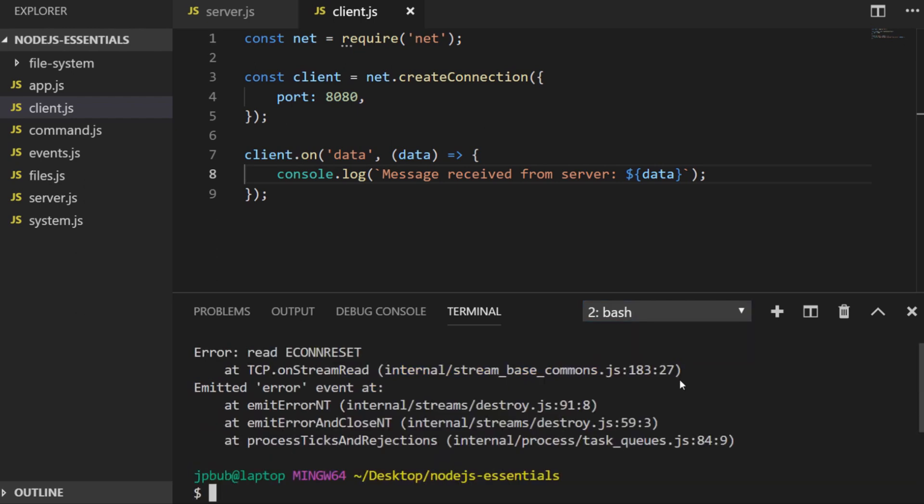
mouse_move(678, 392)
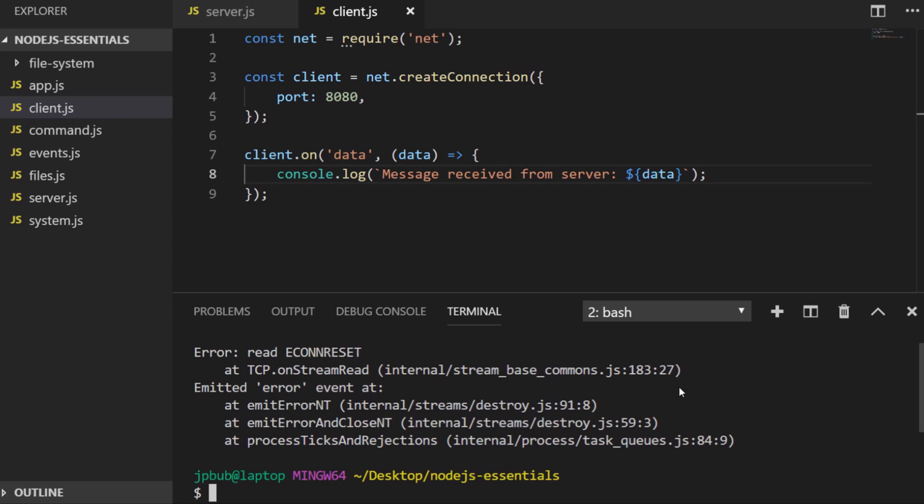
Rerun 'node client' to see the welcome message, then switch to terminal '1: node'
type("node")
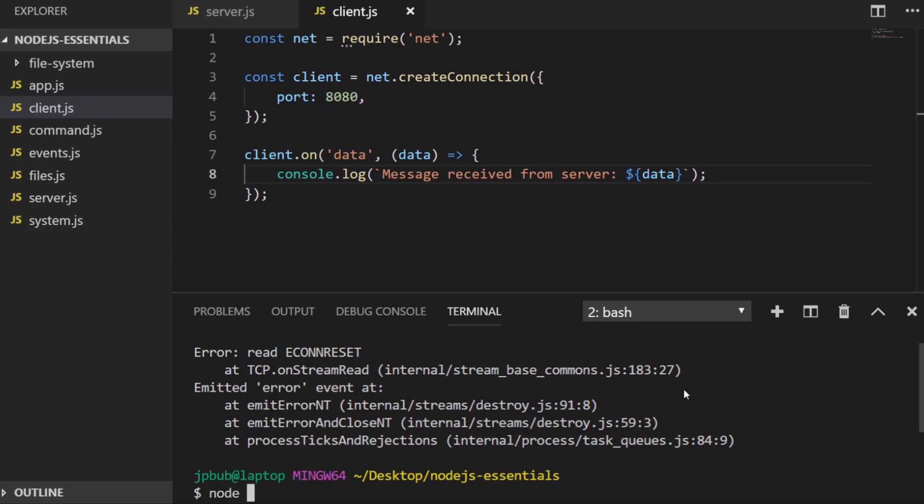
type("client")
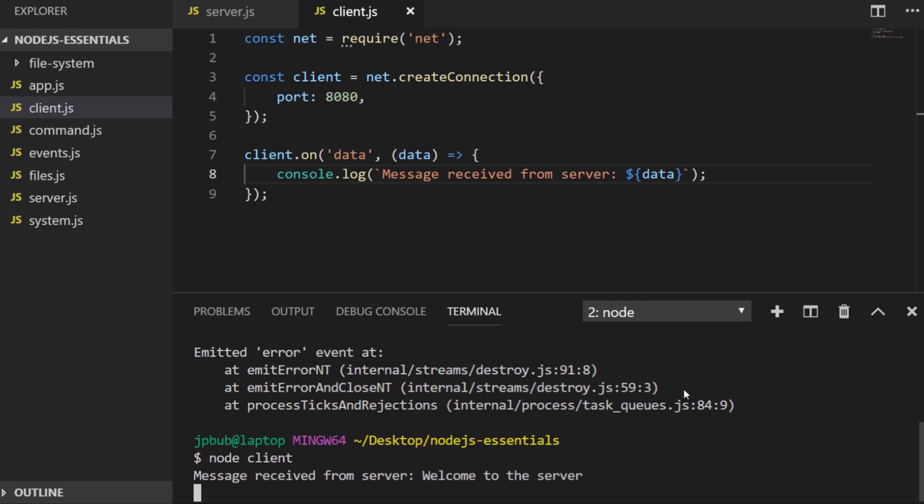
mouse_move(747, 393)
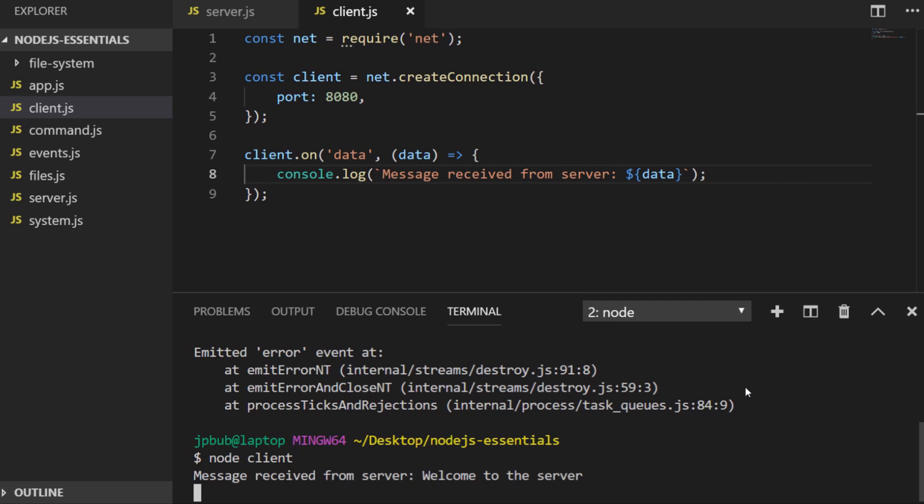
left_click(665, 311)
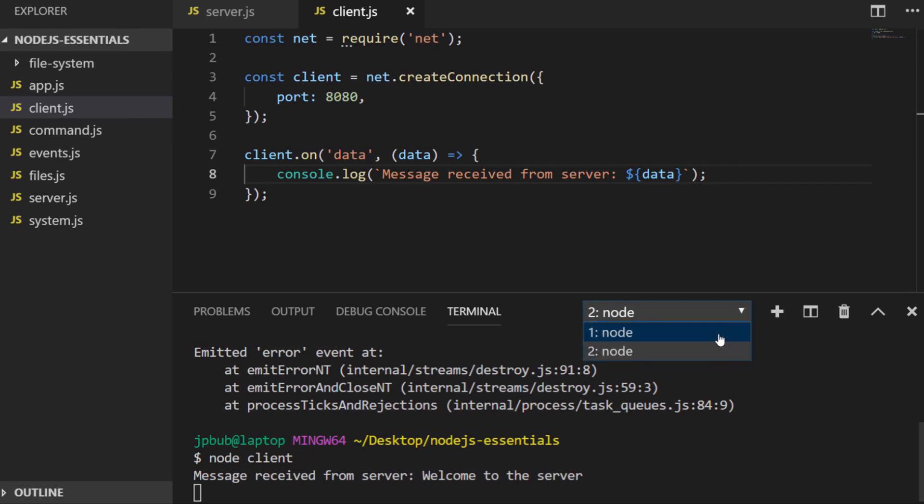
left_click(611, 332)
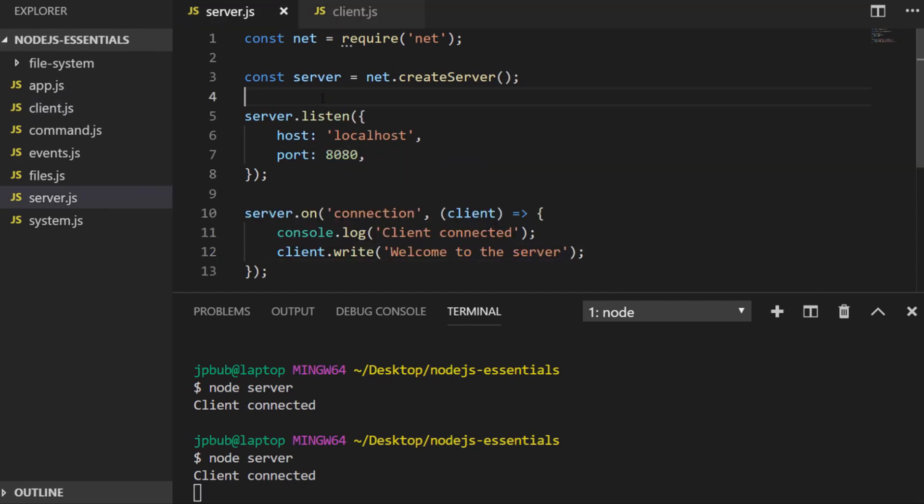
Declare const connectedClients = [] and push each connecting client into it
type("const connectedClients = [];")
type("connectedClients.push(client);")
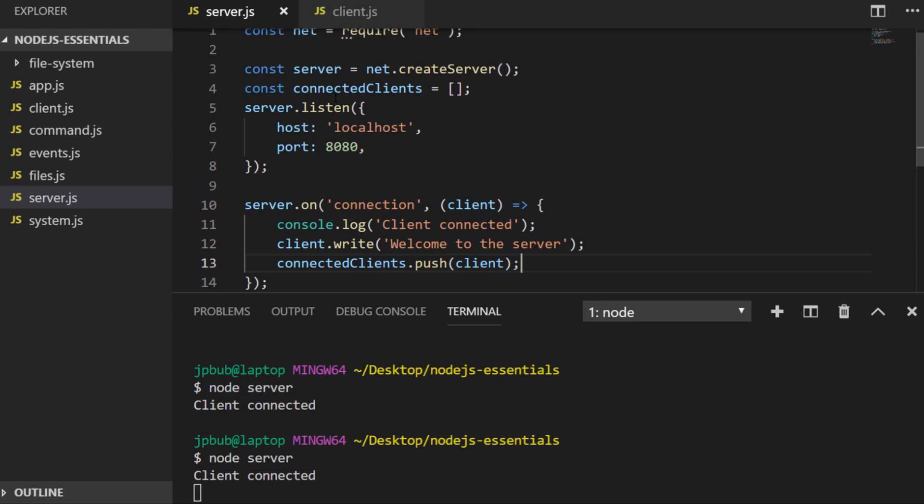
scroll("down", 3)
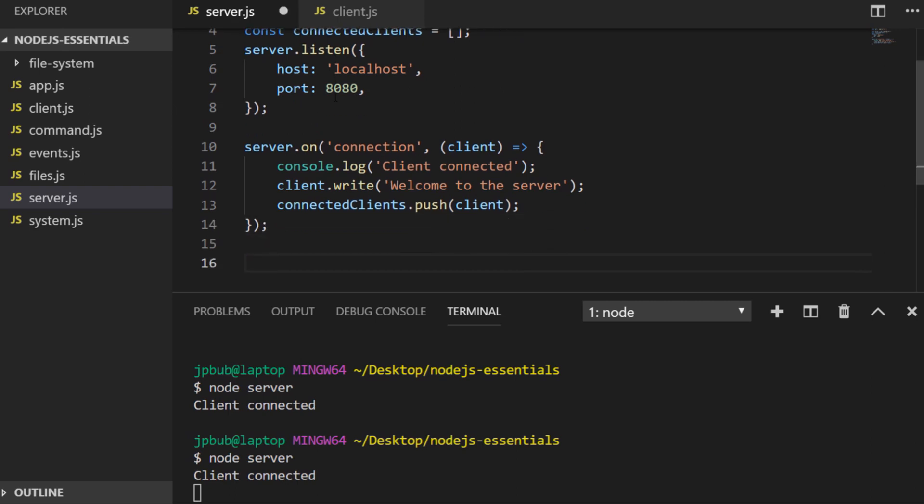
Add a setInterval writing new Date().toISOString() to each connectedClients entry every 2000 ms
type("setInterval()")
type("const now = new Date.to")
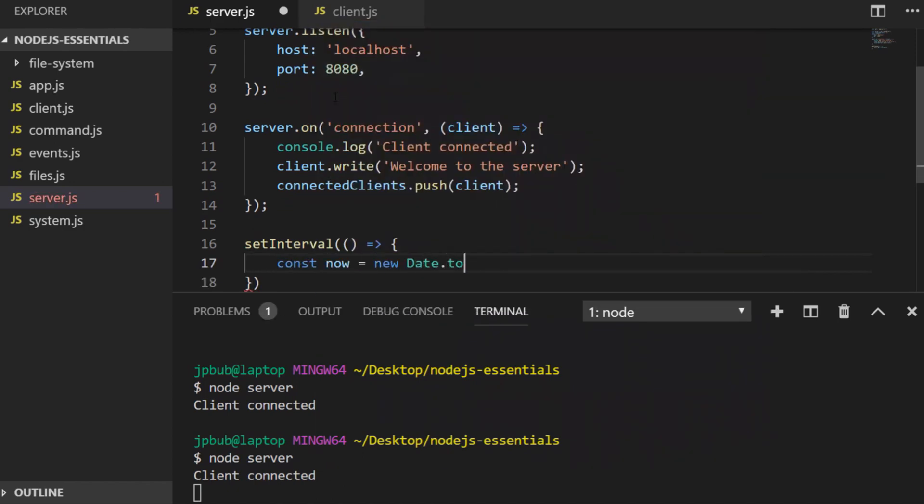
type("connectedClients.forEach(")
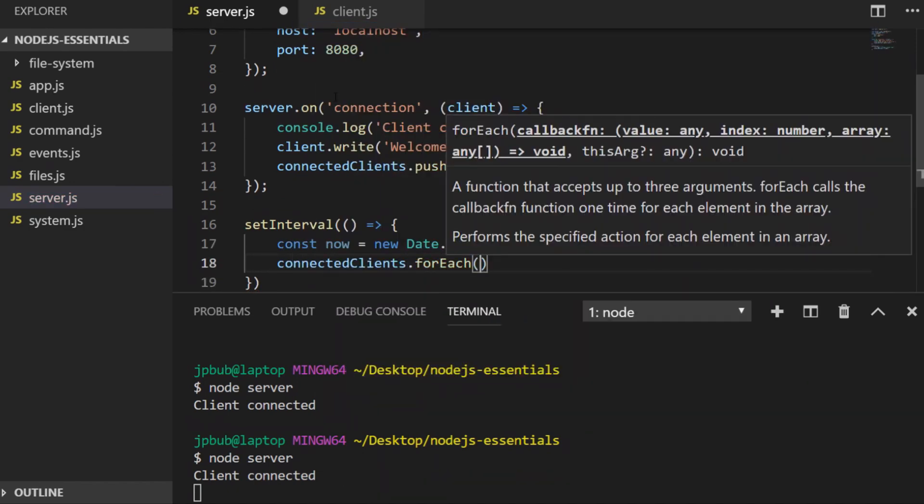
type("client => {")
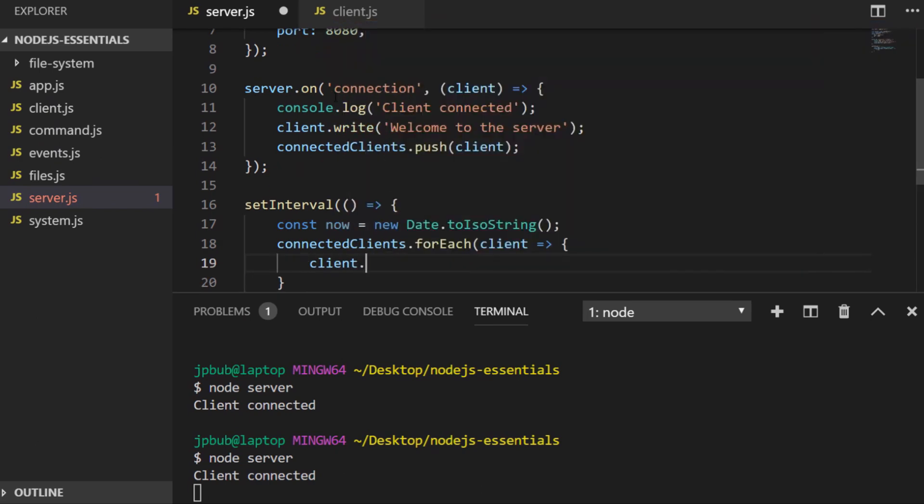
type("write(now)")
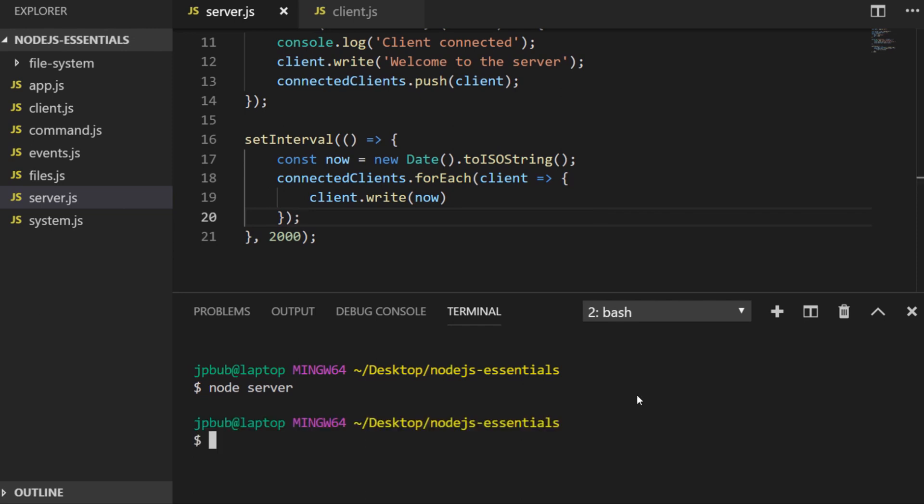
type("node server")
type("web-serv")
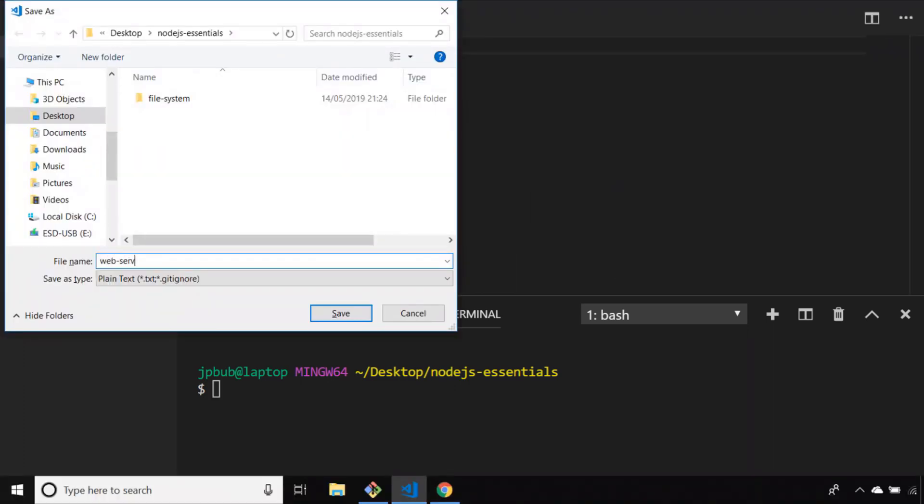
Save the new file as web-server.js and begin const http = require('http');
left_click(340, 312)
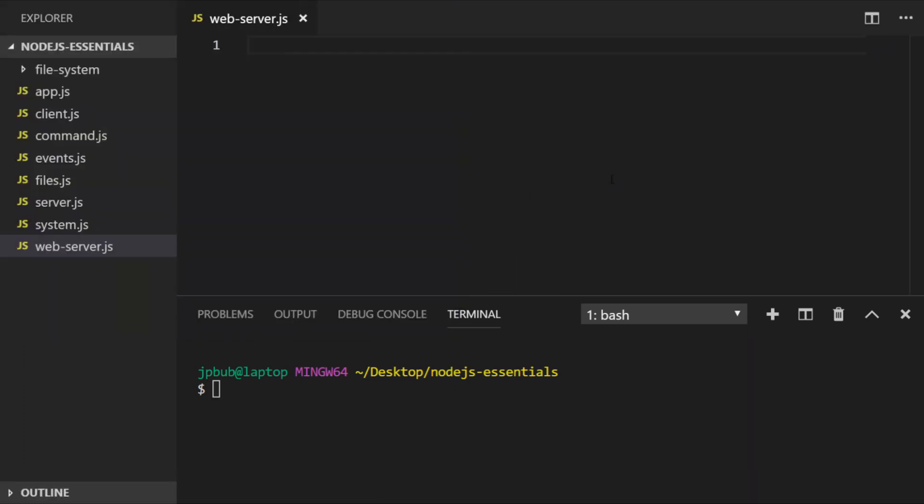
type("const http = require('http');")
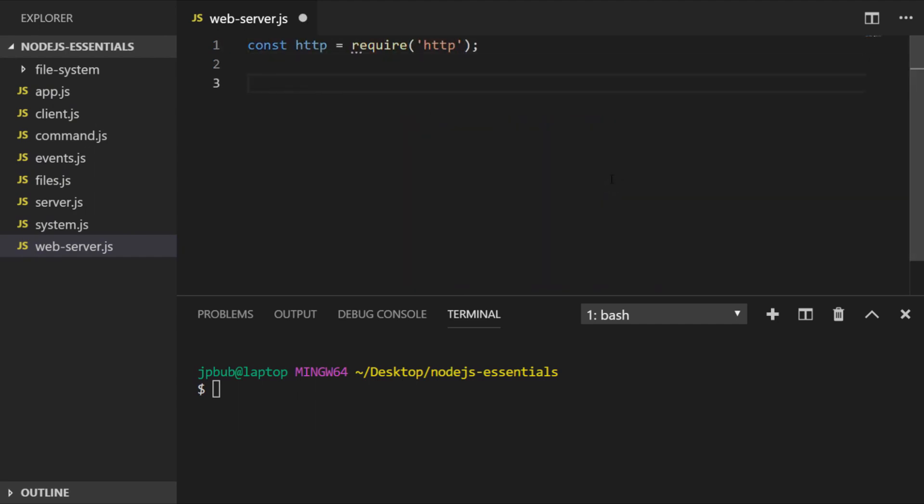
mouse_move(611, 179)
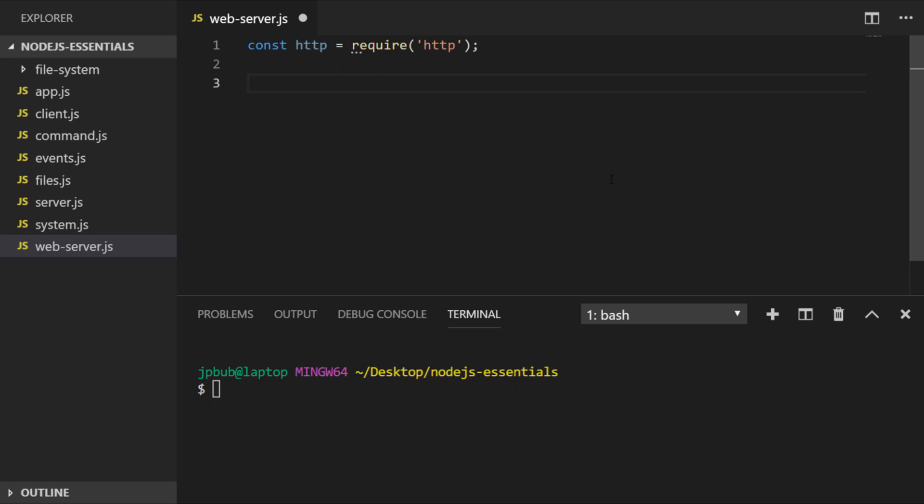
Create the server with http.createServer whose handler writes a 200 'Content-Type: text/html' header
left_click(248, 84)
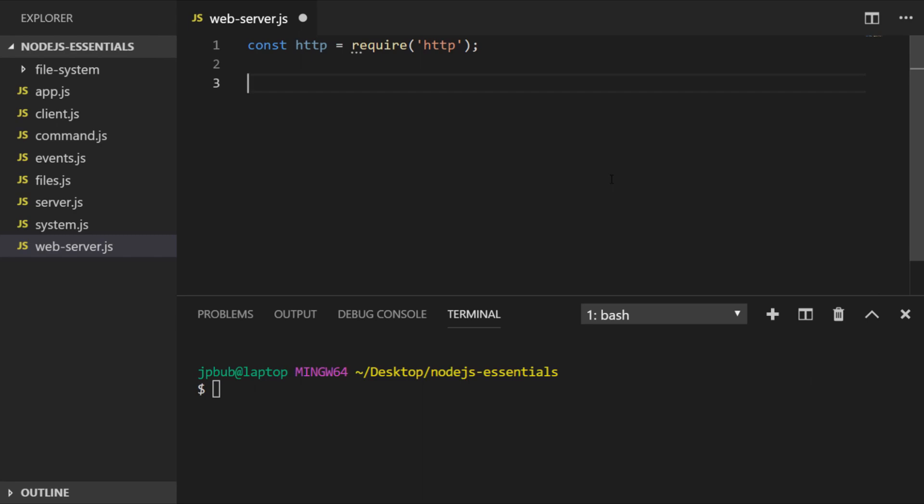
type("const server = http.createServer")
type("result.writeHead('")
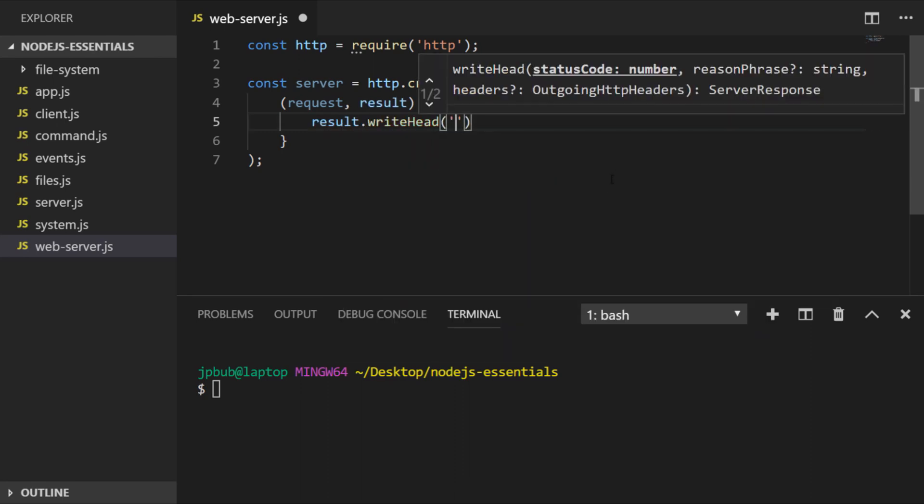
type("200, 'Content-Type:")
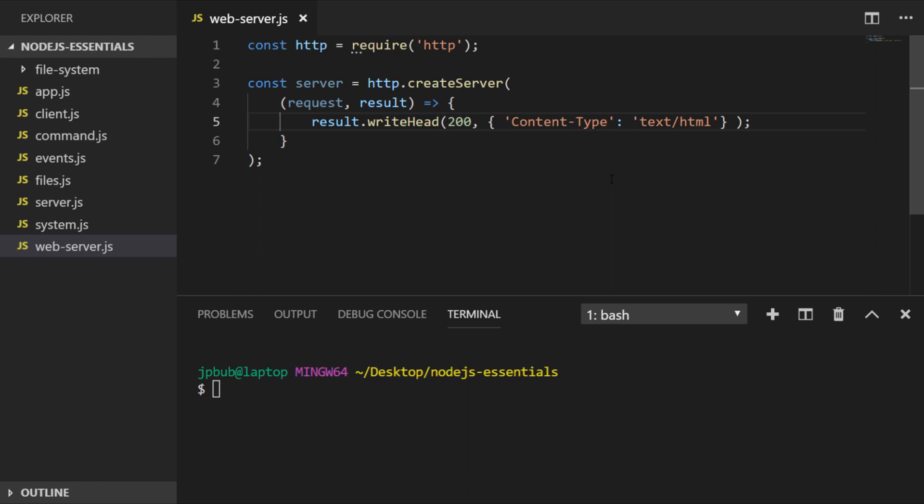
left_click(502, 122)
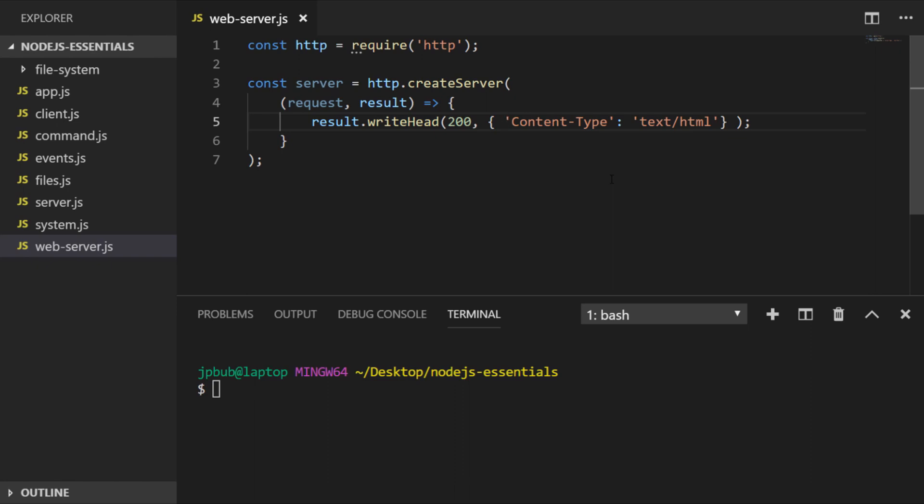
End the response with result.end('<h1>Hello World</h1>')
left_click(504, 121)
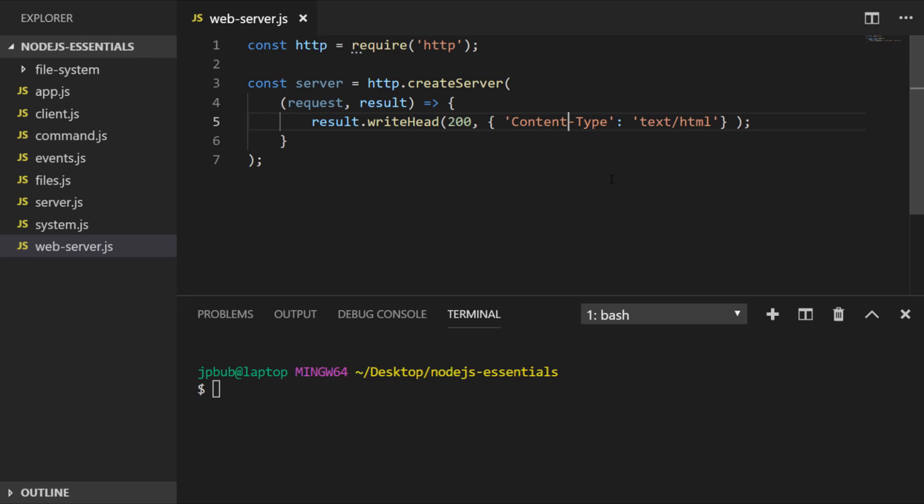
type("result.end('<h1>Hello World</h1>');")
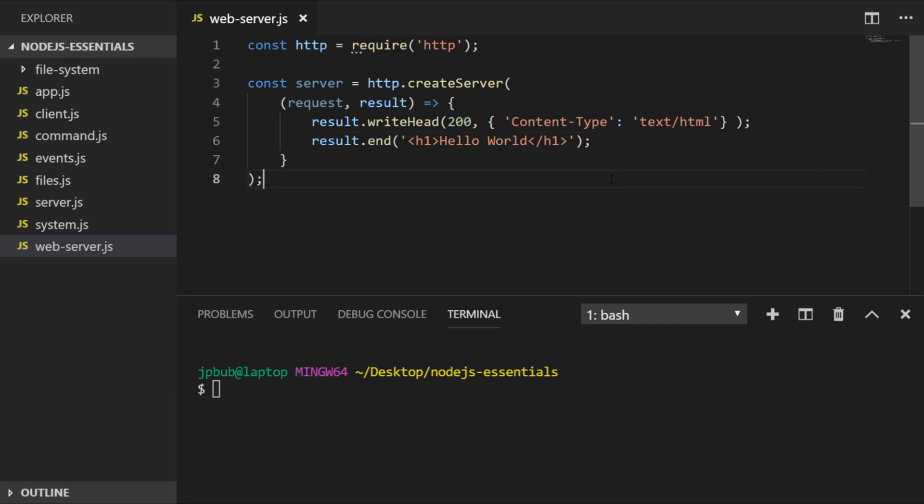
Add server.listen(8080, 'localhost') and run node web-server.js in the terminal
type("server.listen(8080, 'localhost');")
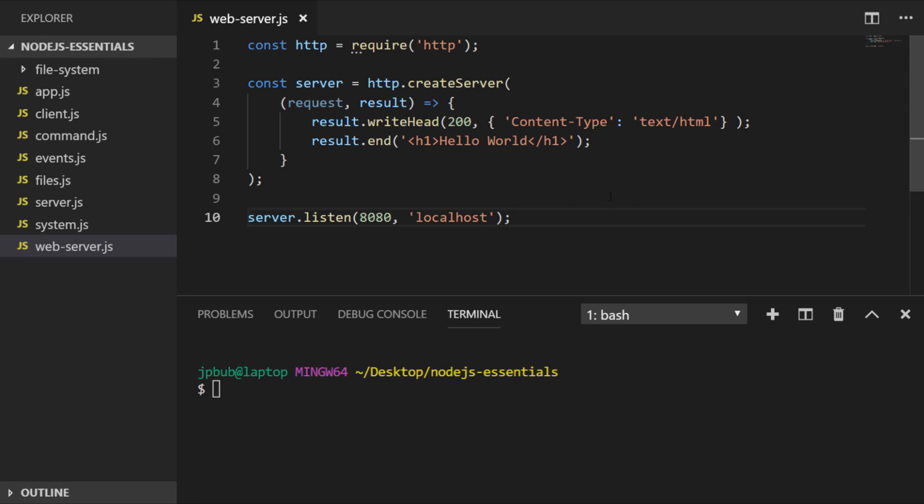
type("node web-server.js")
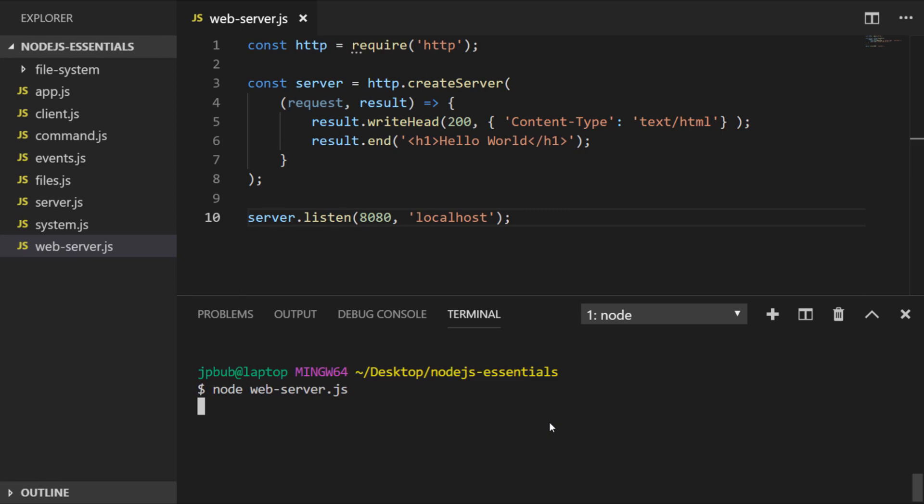
left_click(444, 489)
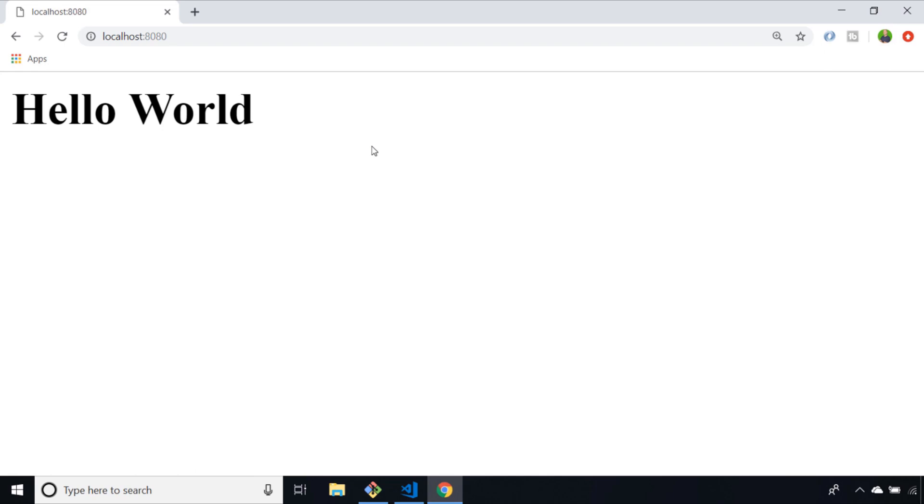
Return from Chrome's localhost:8080 Hello World page to the code editor
left_click(408, 490)
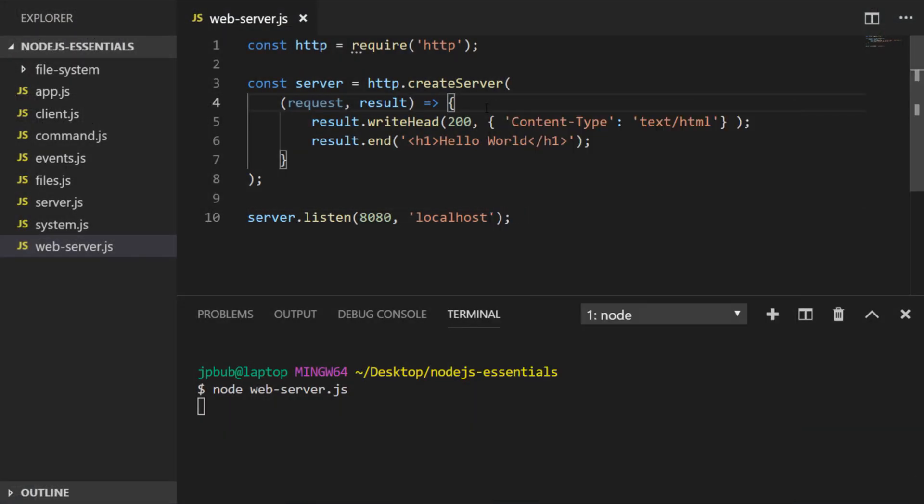
Store request.url in name, end with `<h1>Hello ${name}</h1>` and save
type("request.")
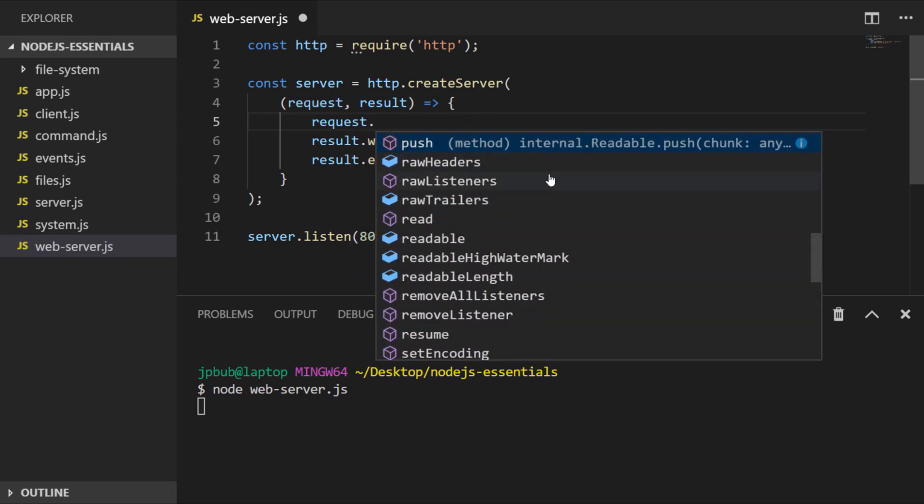
scroll("down", 3)
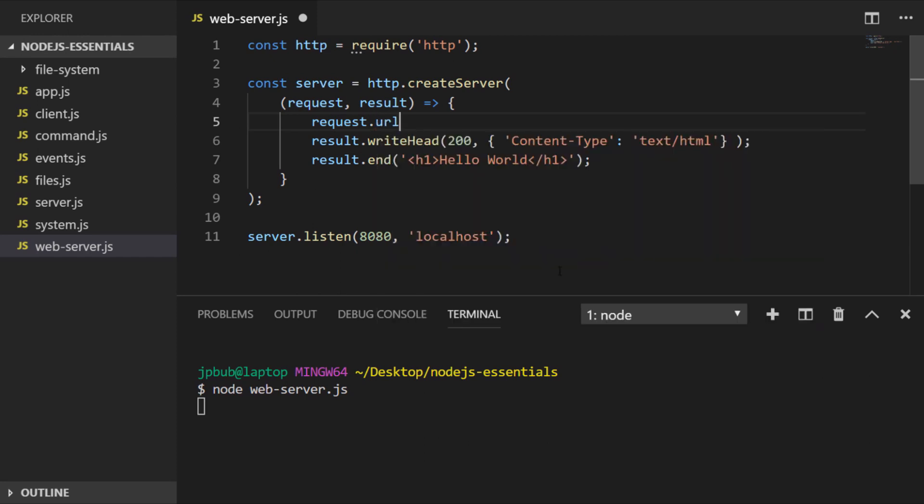
mouse_move(556, 270)
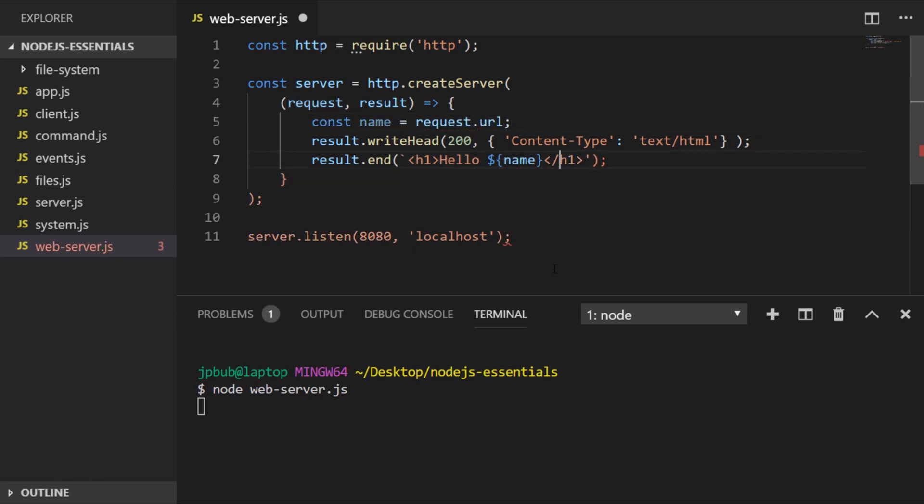
key("ctrl+s")
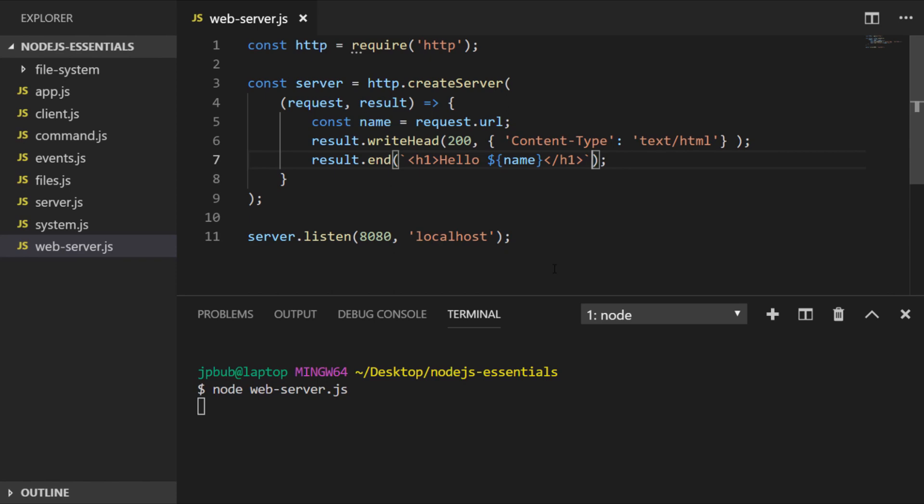
Switch to Chrome and edit the localhost:8080 address to test the greeting
left_click(443, 490)
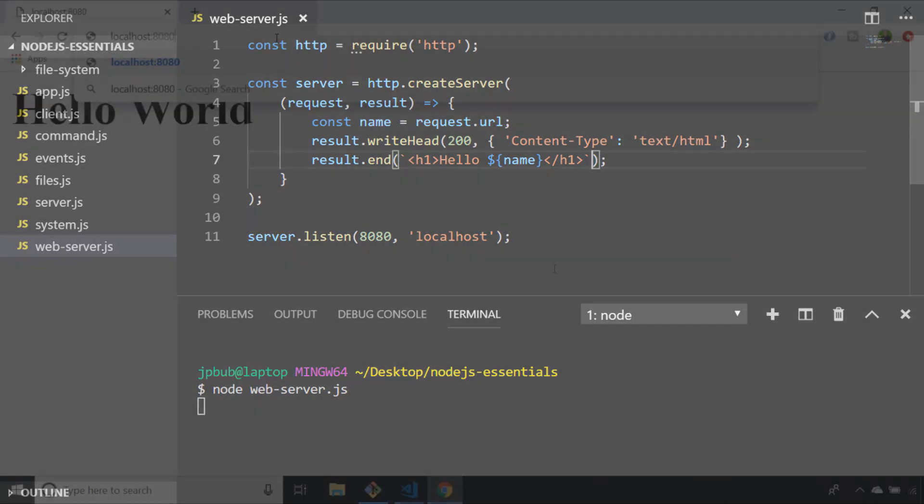
left_click(444, 490)
type("node web-server.js")
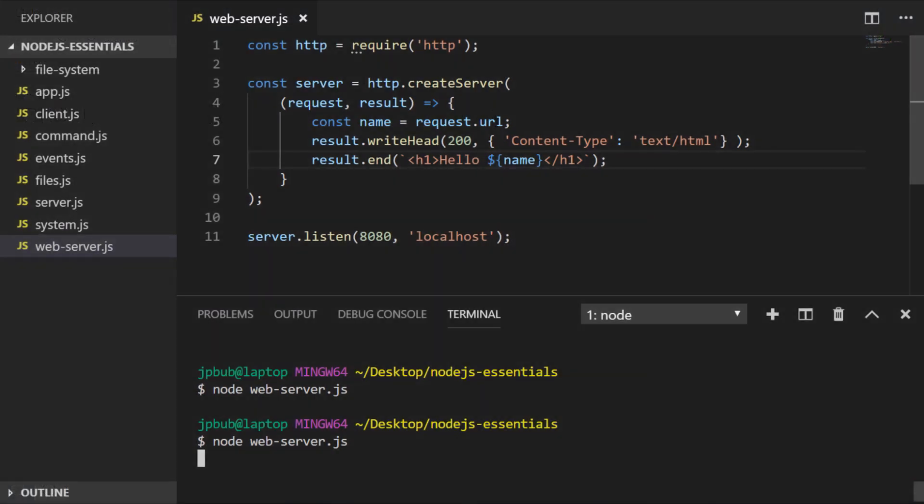
Append .slice(1) to request.url, save, and check the greeting in Chrome
type(".slice")
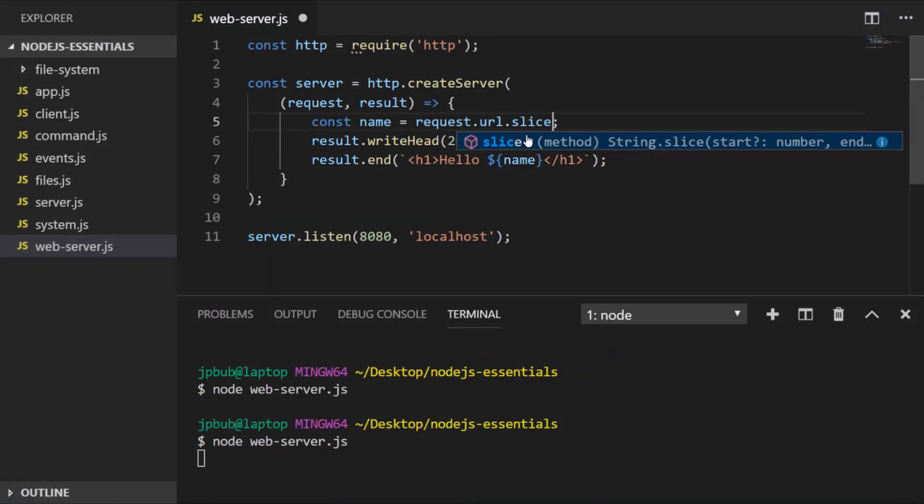
type("(1)")
type("node web-server.js")
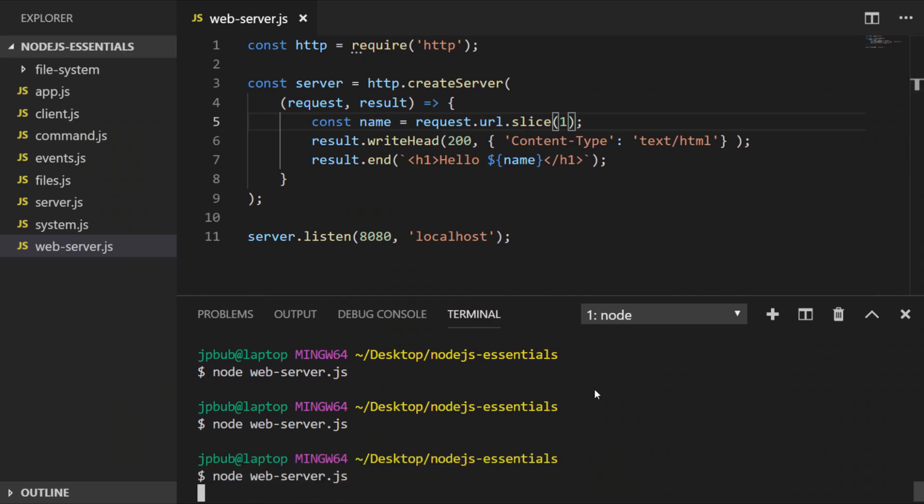
left_click(443, 489)
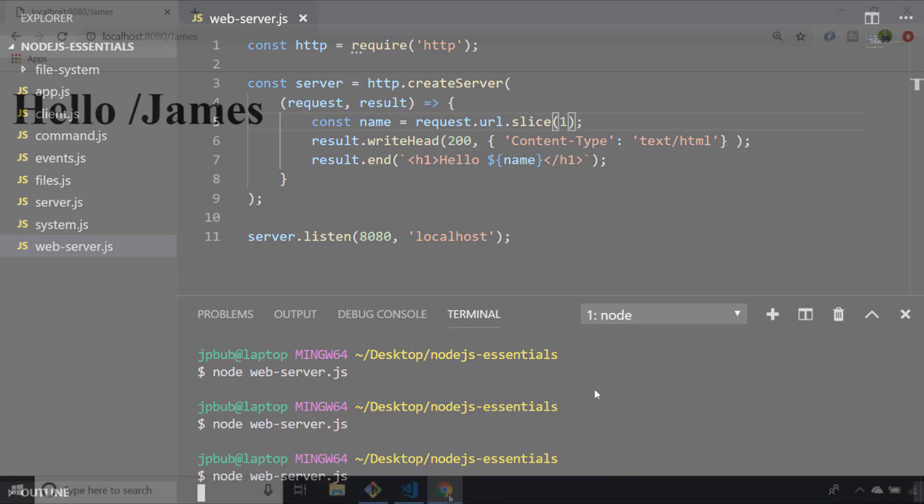